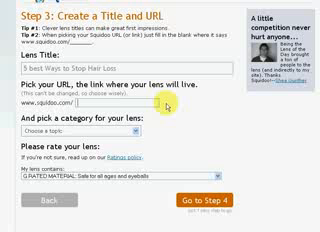
- Enter 'Best Ways to Stop Hair Loss' as the lens's main keyword
{"action": "type", "text": "best"}
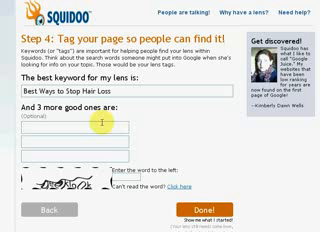
- Add optional tags such as 'stop balding' and complete lens creation
{"action": "type", "text": "stpo"}
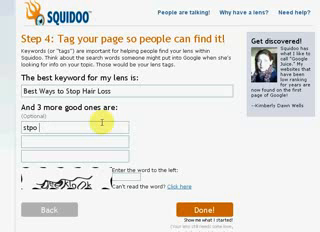
{"action": "type", "text": "stop ball"}
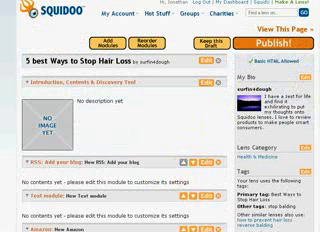
- Delete the Amazon Voting, RSS and Flickr Photos modules, confirming each deletion
{"action": "scroll", "scroll_direction": "down", "scroll_amount": 3}
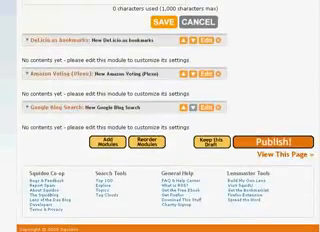
{"action": "scroll", "scroll_direction": "up", "scroll_amount": 3}
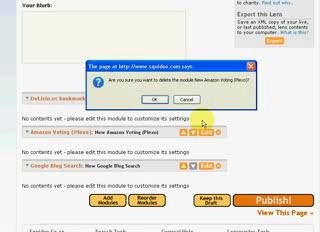
{"action": "left_click", "coordinate": [155, 99]}
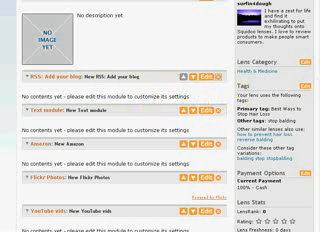
{"action": "scroll", "scroll_direction": "down", "scroll_amount": 3}
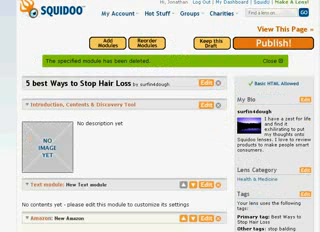
{"action": "scroll", "scroll_direction": "down", "scroll_amount": 3}
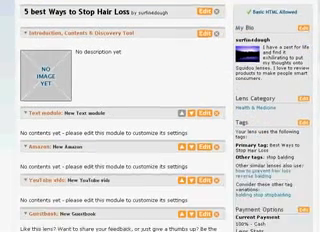
{"action": "scroll", "scroll_direction": "down", "scroll_amount": 3}
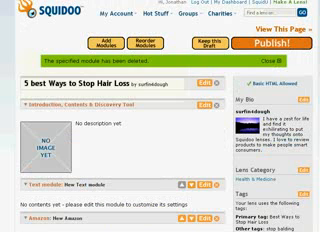
{"action": "scroll", "scroll_direction": "down", "scroll_amount": 3}
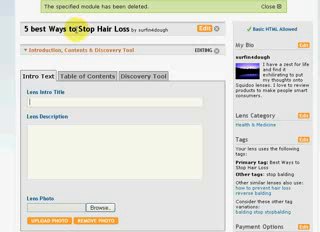
- Type 'Looking for the Best ways to stop hair loss?' as the Lens Intro Title
{"action": "type", "text": "Looking for the Best ways to stop hair loss?"}
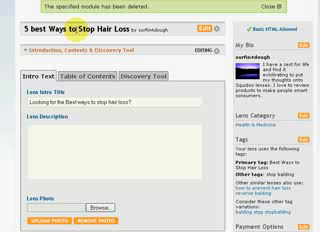
{"action": "scroll", "scroll_direction": "down", "scroll_amount": 3}
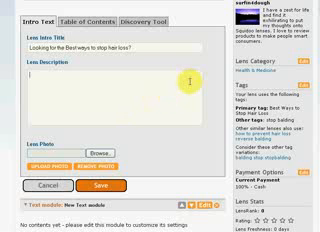
{"action": "scroll", "scroll_direction": "down", "scroll_amount": 3}
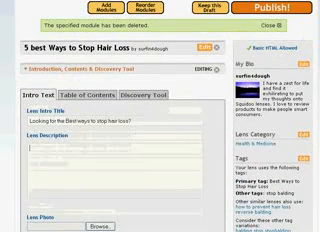
{"action": "scroll", "scroll_direction": "down", "scroll_amount": 3}
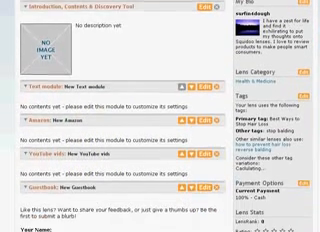
- Scroll down the module list to reach the Text module
{"action": "scroll", "scroll_direction": "down", "scroll_amount": 3}
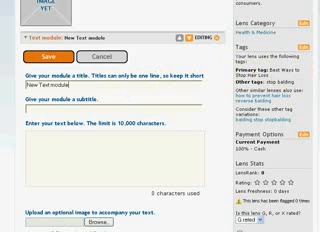
{"action": "scroll", "scroll_direction": "down", "scroll_amount": 3}
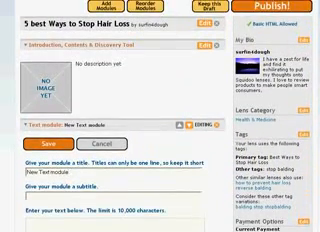
{"action": "scroll", "scroll_direction": "down", "scroll_amount": 3}
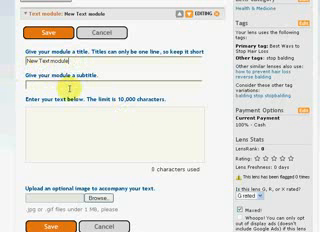
{"action": "scroll", "scroll_direction": "down", "scroll_amount": 3}
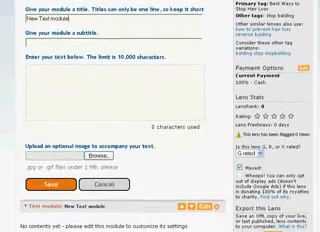
{"action": "scroll", "scroll_direction": "down", "scroll_amount": 3}
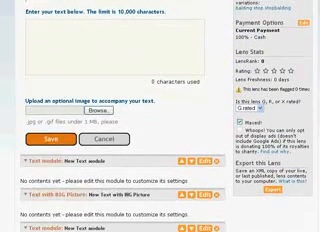
{"action": "scroll", "scroll_direction": "down", "scroll_amount": 3}
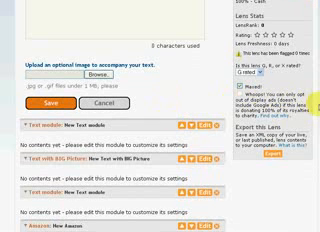
{"action": "scroll", "scroll_direction": "up", "scroll_amount": 3}
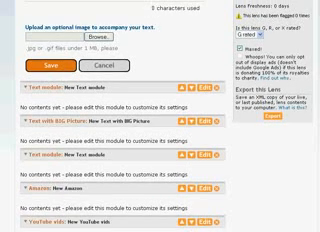
{"action": "scroll", "scroll_direction": "down", "scroll_amount": 3}
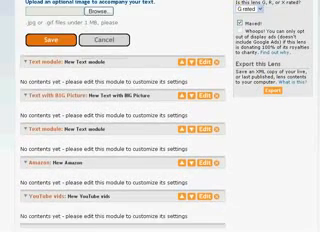
{"action": "scroll", "scroll_direction": "down", "scroll_amount": 3}
{"action": "type", "text": "Great Stuff on Amazon"}
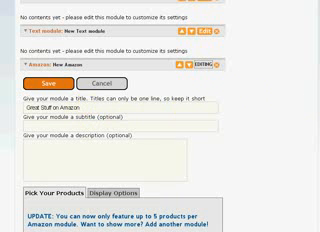
- Save the Amazon module as 'Great Stuff on Amazon' with three hair-loss products
{"action": "scroll", "scroll_direction": "down", "scroll_amount": 3}
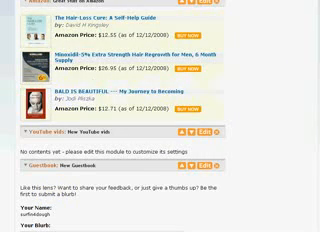
{"action": "scroll", "scroll_direction": "up", "scroll_amount": 3}
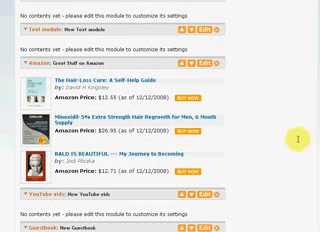
{"action": "scroll", "scroll_direction": "up", "scroll_amount": 3}
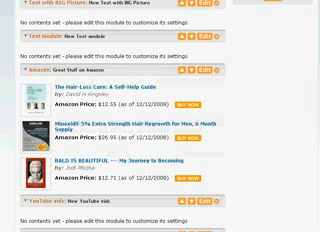
{"action": "scroll", "scroll_direction": "down", "scroll_amount": 3}
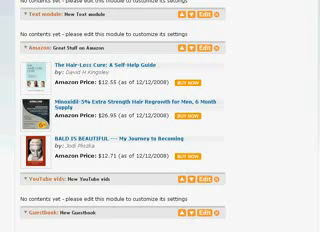
{"action": "scroll", "scroll_direction": "down", "scroll_amount": 3}
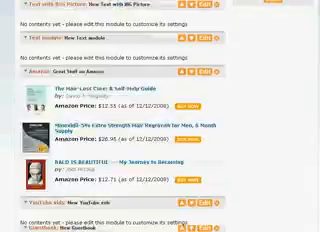
{"action": "scroll", "scroll_direction": "down", "scroll_amount": 3}
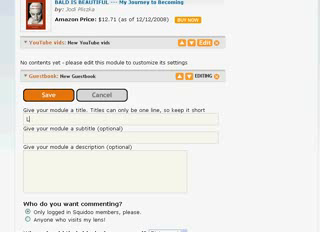
- Retitle the Guestbook module 'Leave me some feedback' and save it
{"action": "type", "text": "Leave me some fee"}
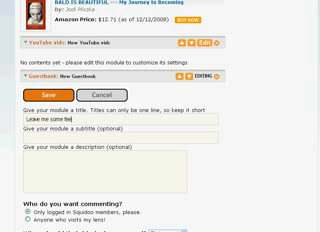
{"action": "type", "text": "dback"}
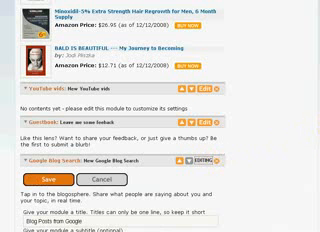
- Save the Google Blog Search module as 'Blog Posts from Google' with hair-loss search terms
{"action": "scroll", "scroll_direction": "down", "scroll_amount": 3}
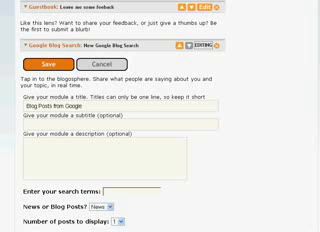
{"action": "scroll", "scroll_direction": "down", "scroll_amount": 3}
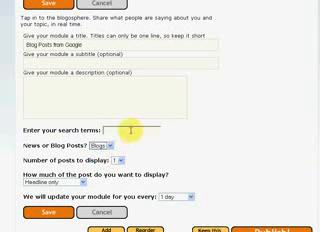
{"action": "type", "text": "ho"}
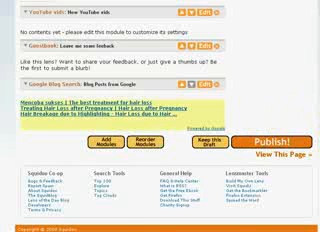
{"action": "scroll", "scroll_direction": "down", "scroll_amount": 3}
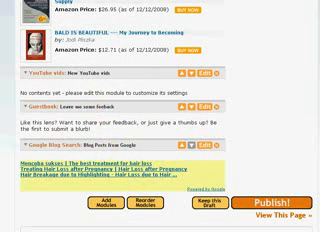
{"action": "scroll", "scroll_direction": "up", "scroll_amount": 3}
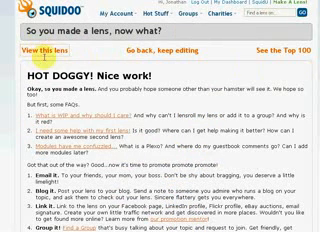
- Scroll through the live published hair-loss lens page
{"action": "scroll", "scroll_direction": "down", "scroll_amount": 3}
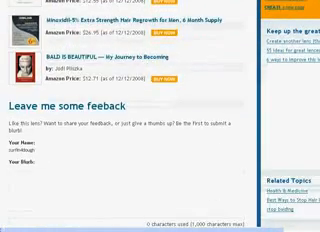
{"action": "scroll", "scroll_direction": "up", "scroll_amount": 3}
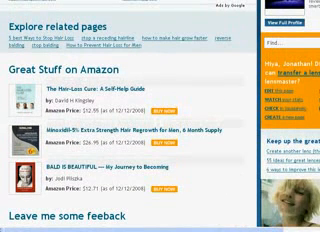